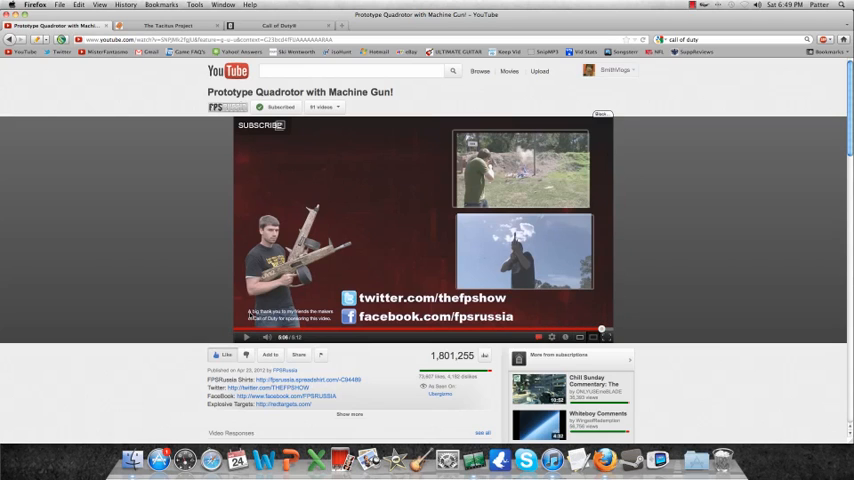
pyautogui.moveTo(77, 307)
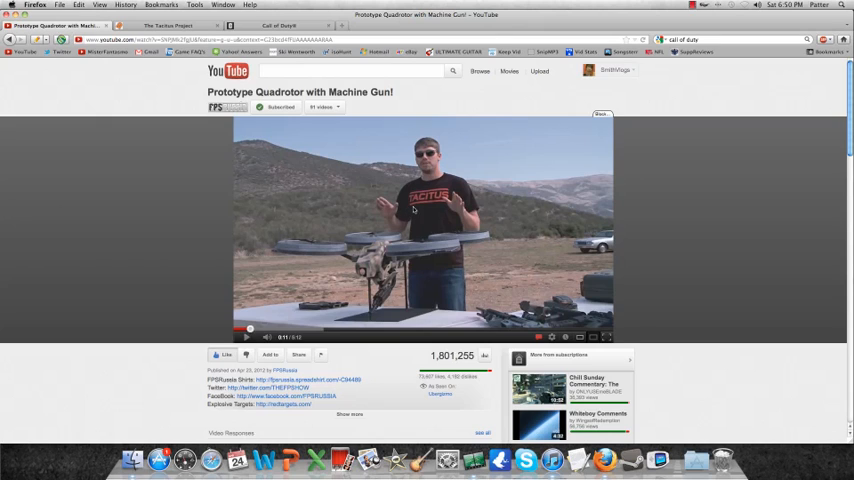
pyautogui.moveTo(672, 199)
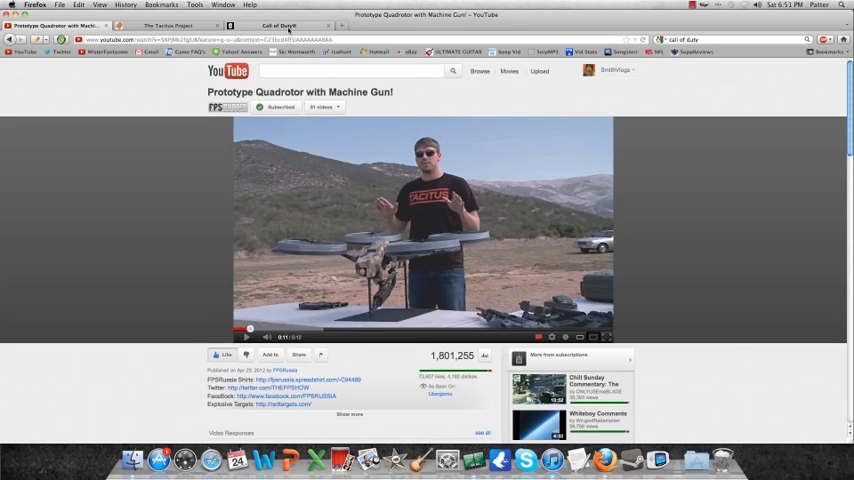
# Step: Switch to the Call of Duty teaser page to view the Tacitus classified teaser
pyautogui.click(280, 25)
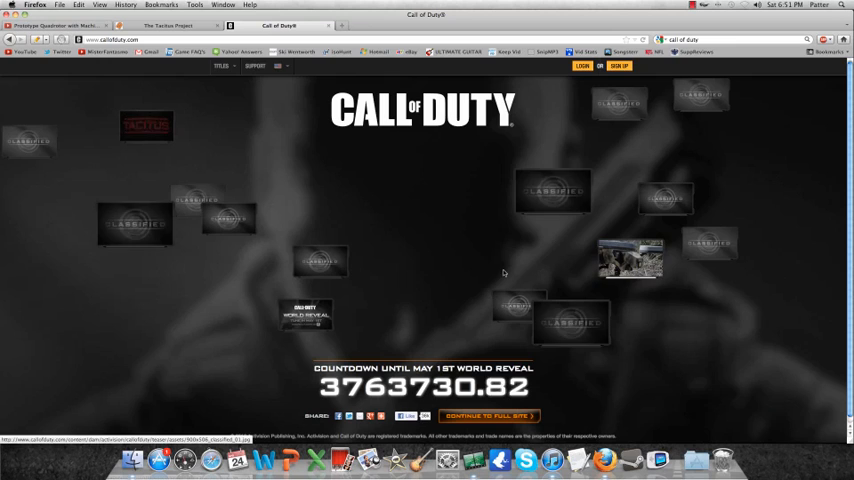
pyautogui.moveTo(210, 138)
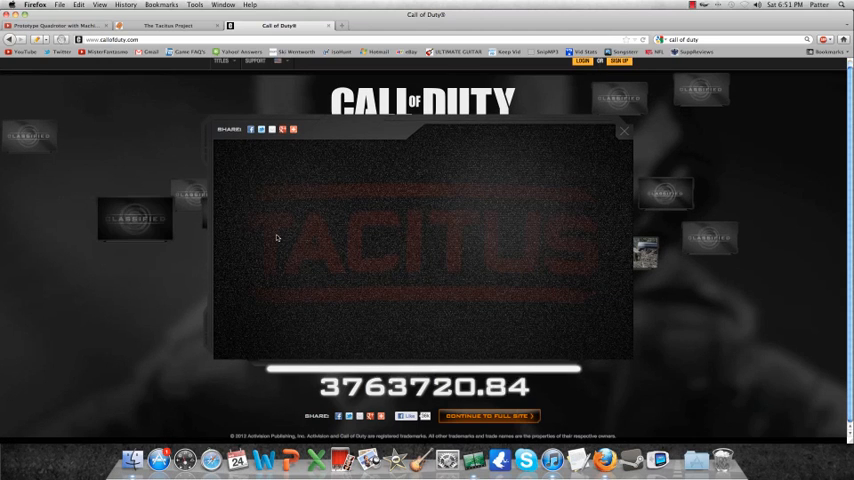
pyautogui.moveTo(263, 200)
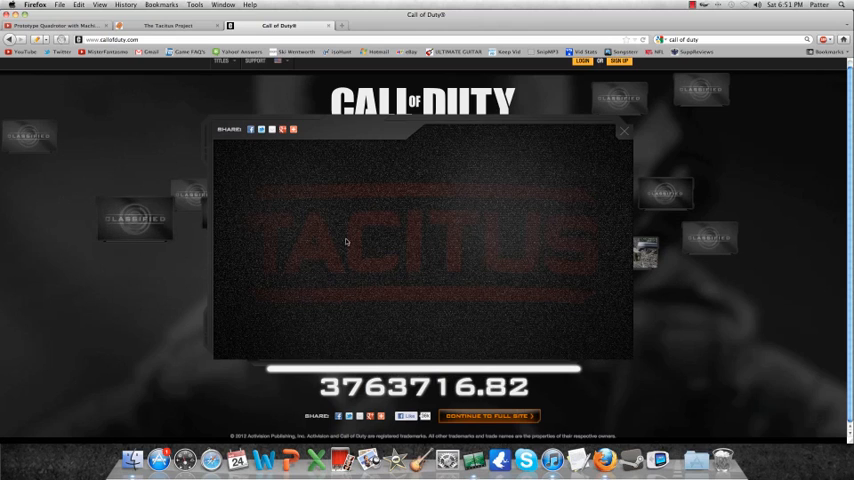
pyautogui.moveTo(398, 225)
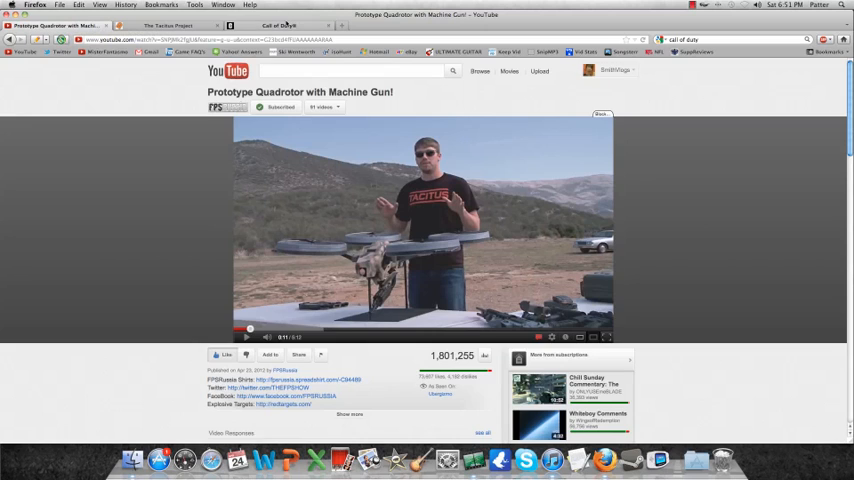
# Step: Return to the Call of Duty page with the Tacitus teaser overlay open
pyautogui.click(285, 25)
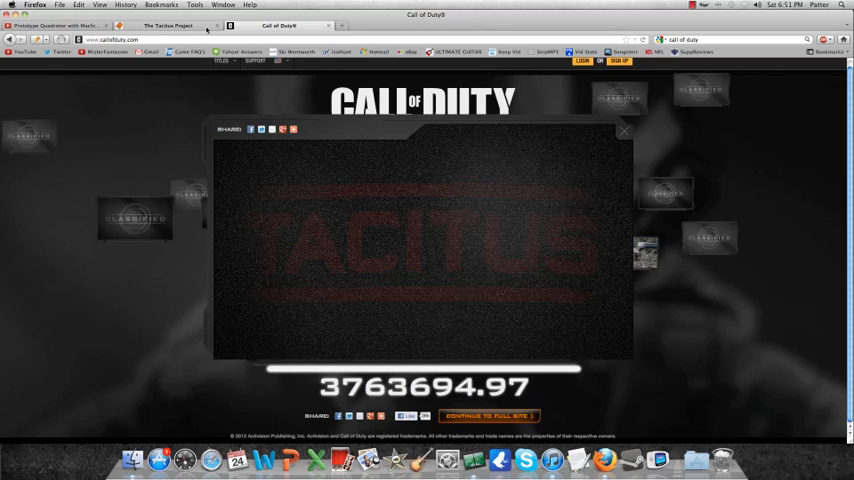
# Step: Switch to The Tacitus Project page showing the orange knot and 'tacitus rising.' announcement
pyautogui.click(170, 25)
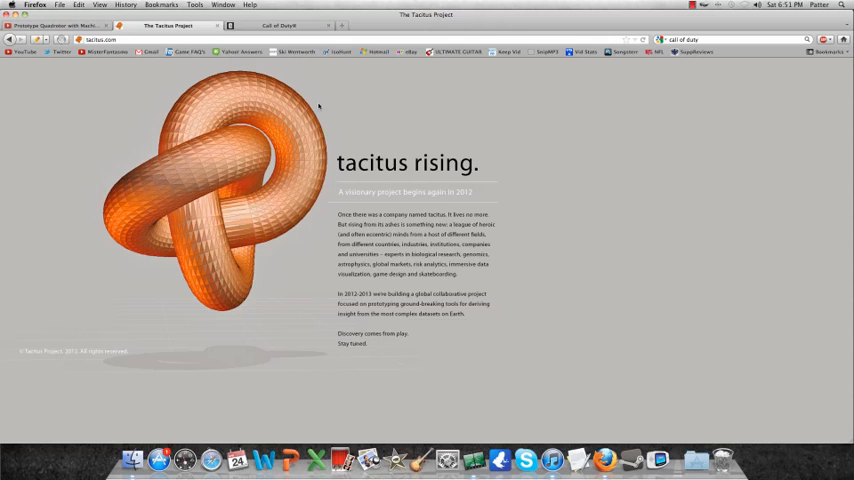
pyautogui.moveTo(483, 176)
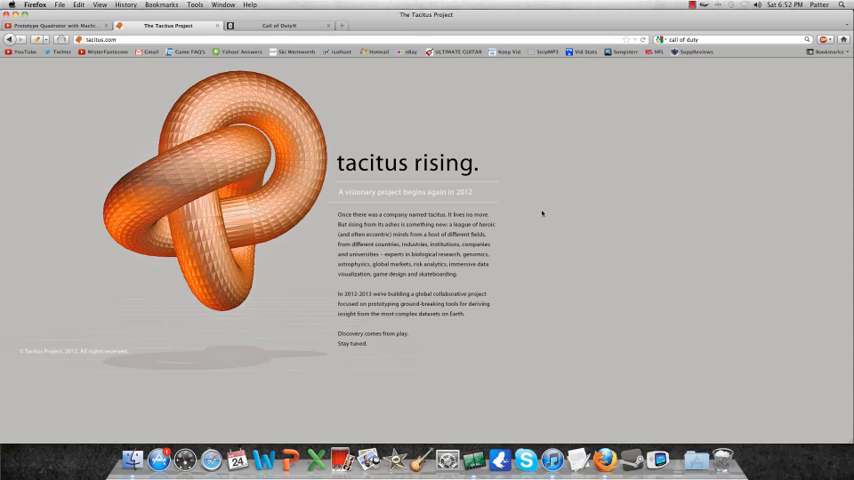
pyautogui.moveTo(535, 214)
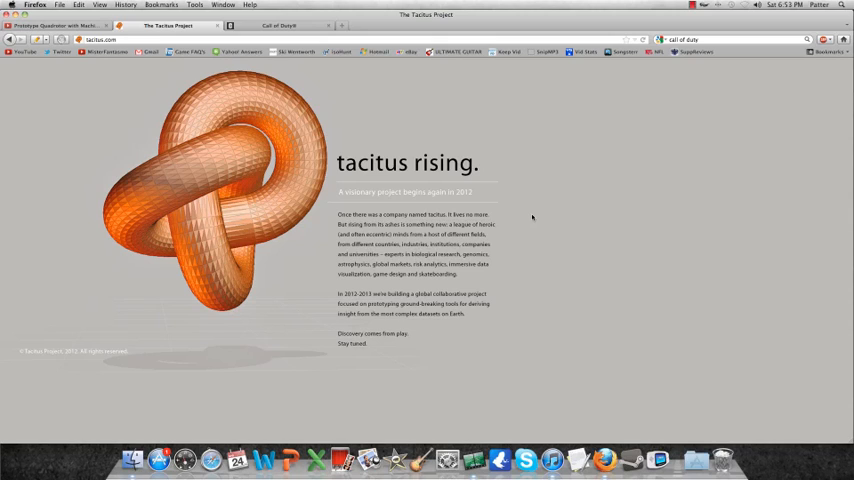
pyautogui.moveTo(522, 220)
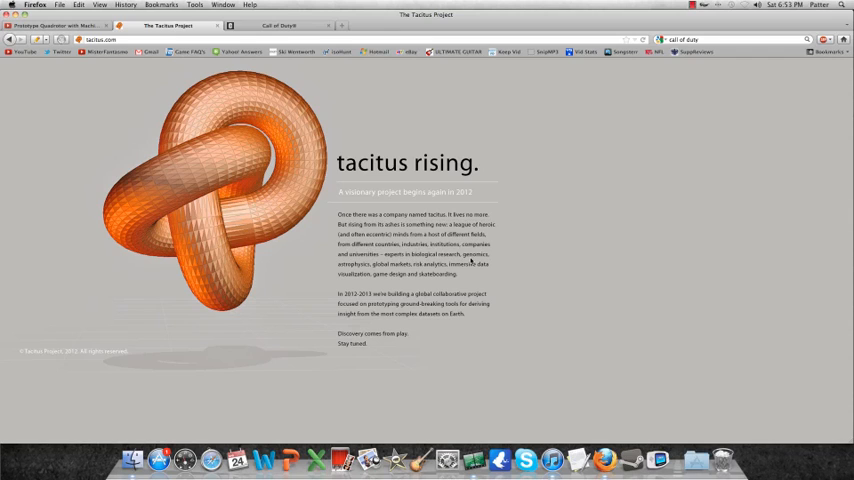
pyautogui.moveTo(617, 238)
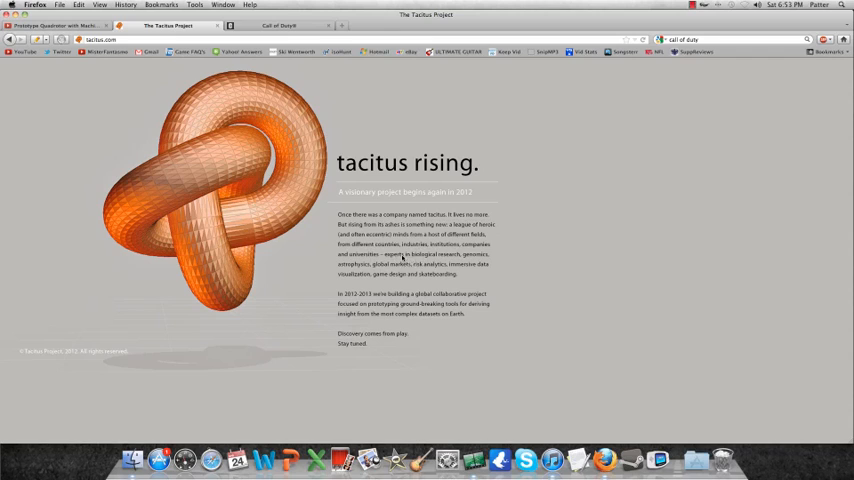
pyautogui.moveTo(505, 268)
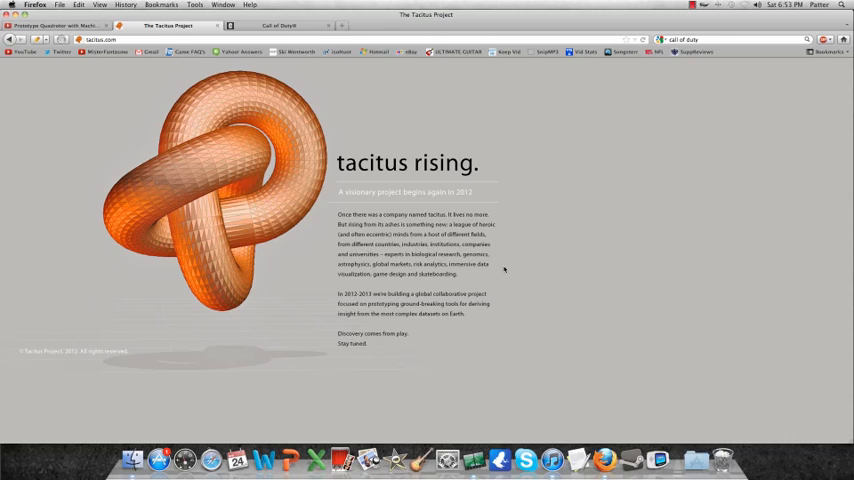
pyautogui.moveTo(432, 215)
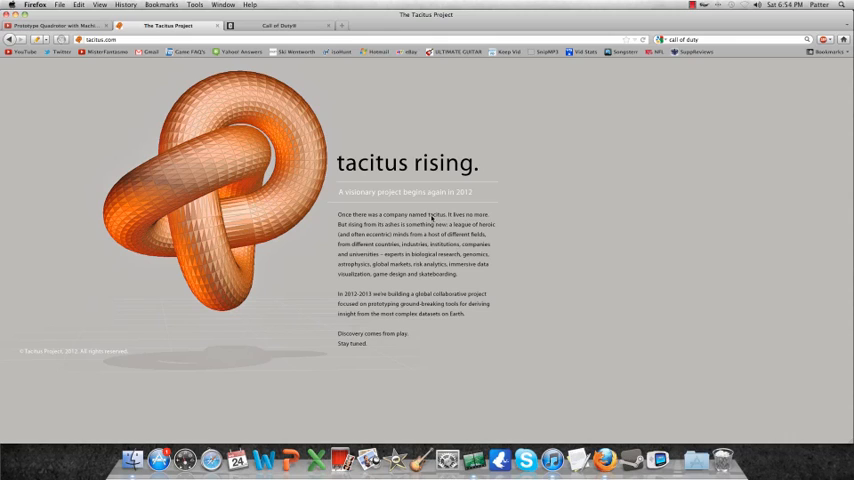
pyautogui.moveTo(522, 219)
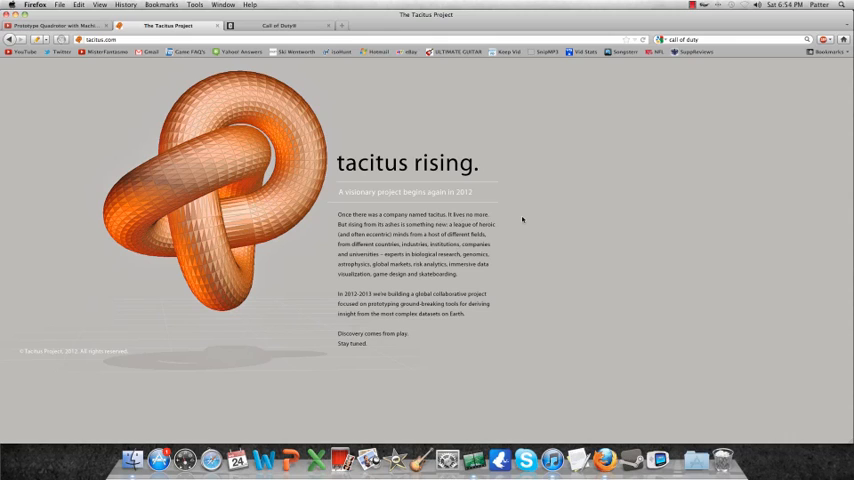